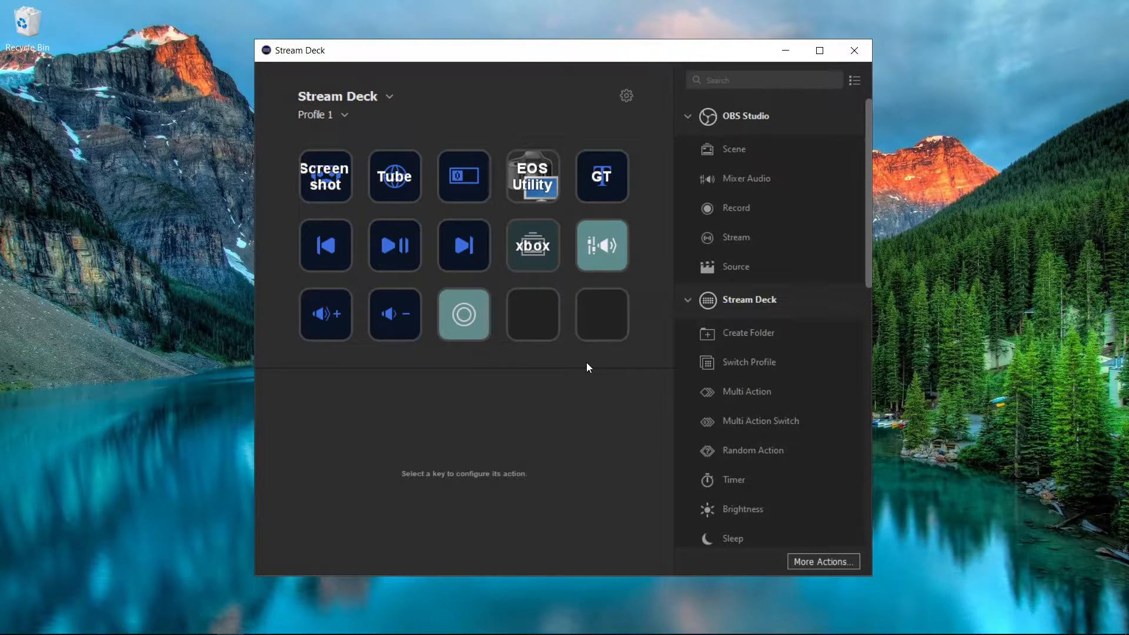
mouse_move(744, 141)
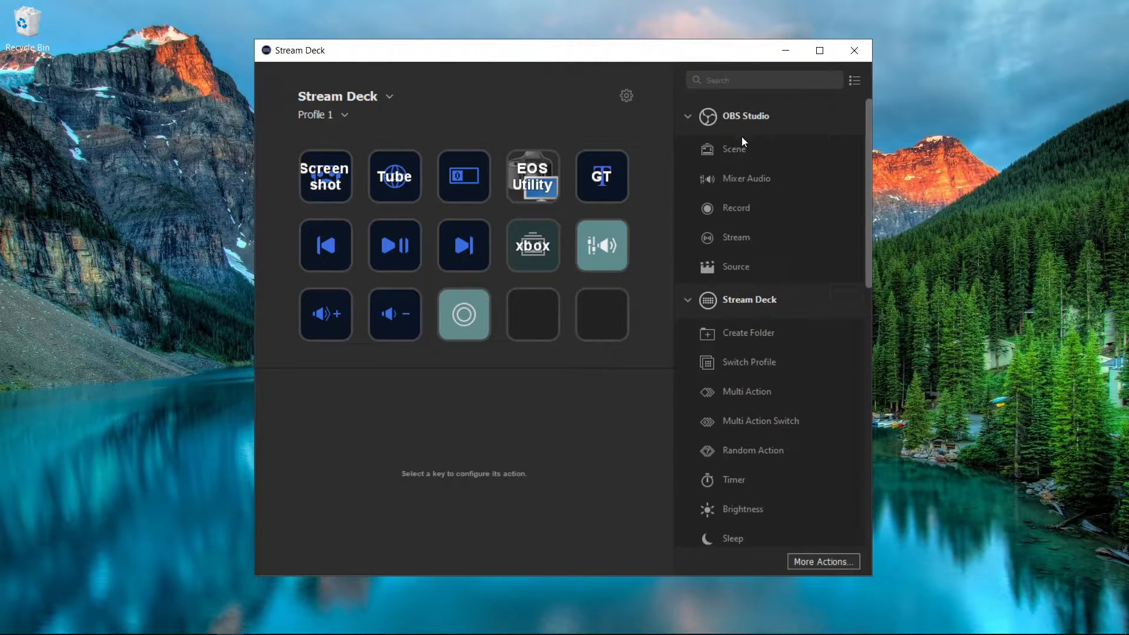
mouse_move(747, 128)
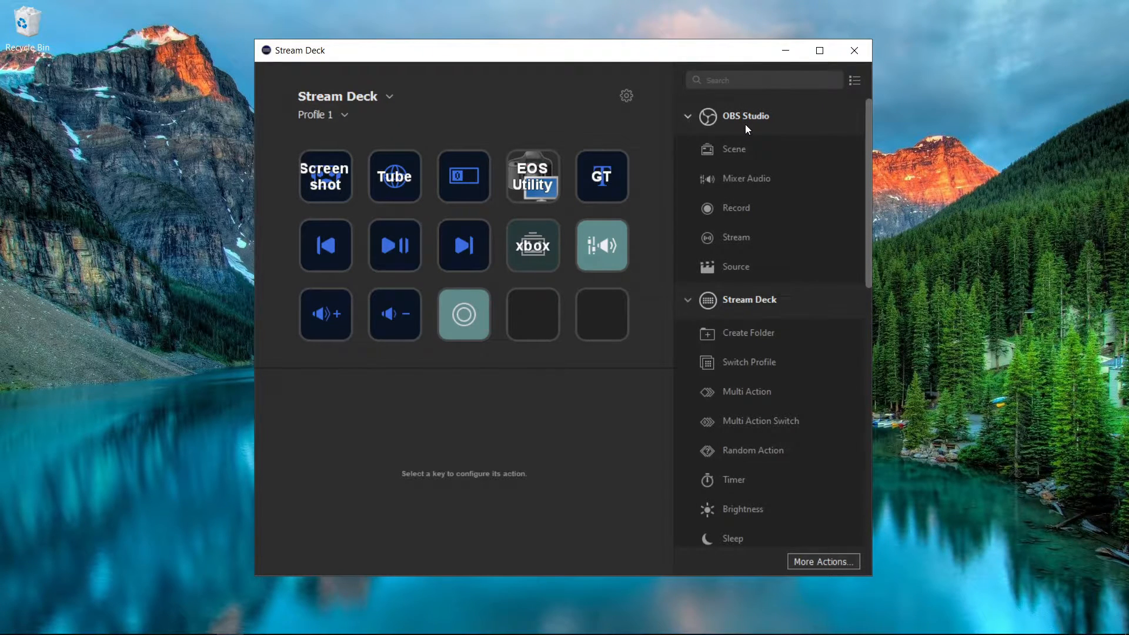
mouse_move(747, 247)
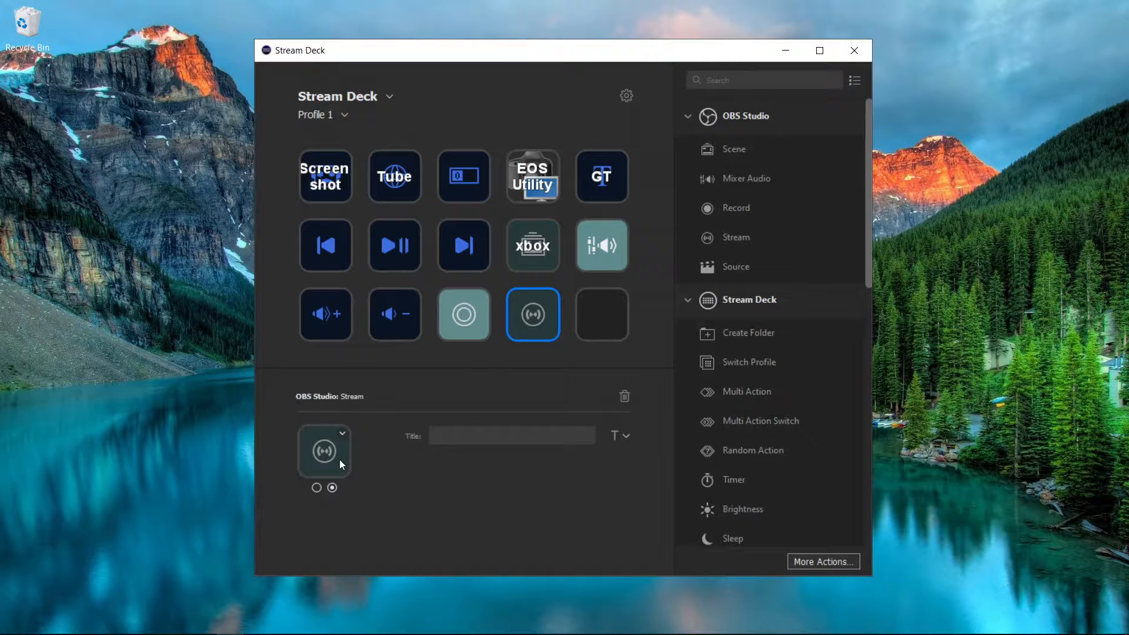
mouse_move(566, 468)
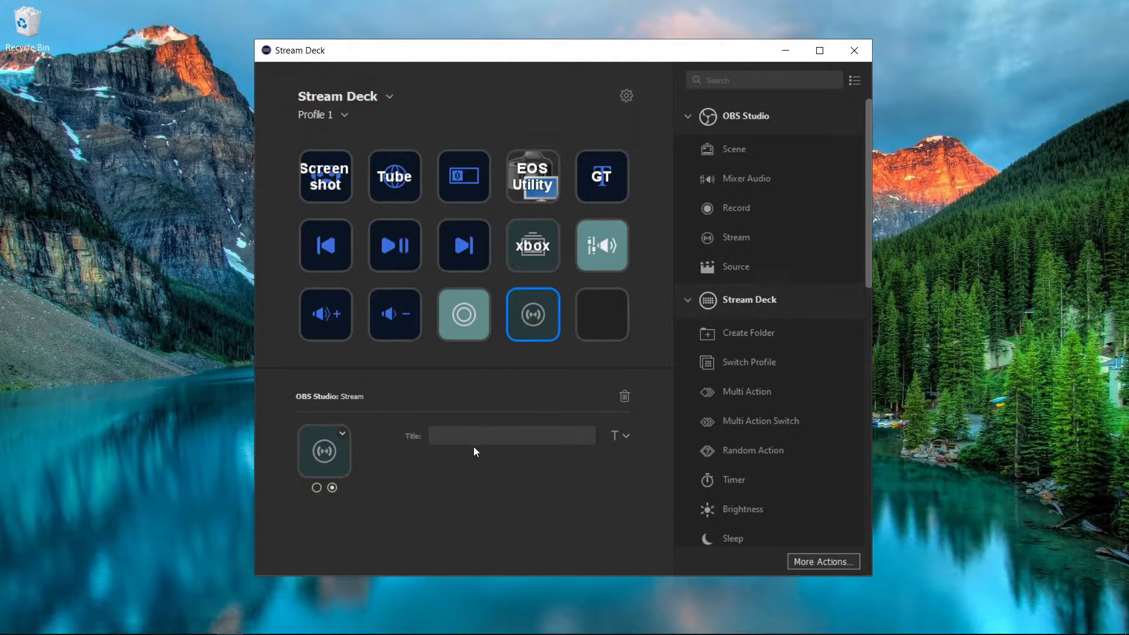
Open the Stream key's icon options, then preview its green-ring icon state.
left_click(342, 434)
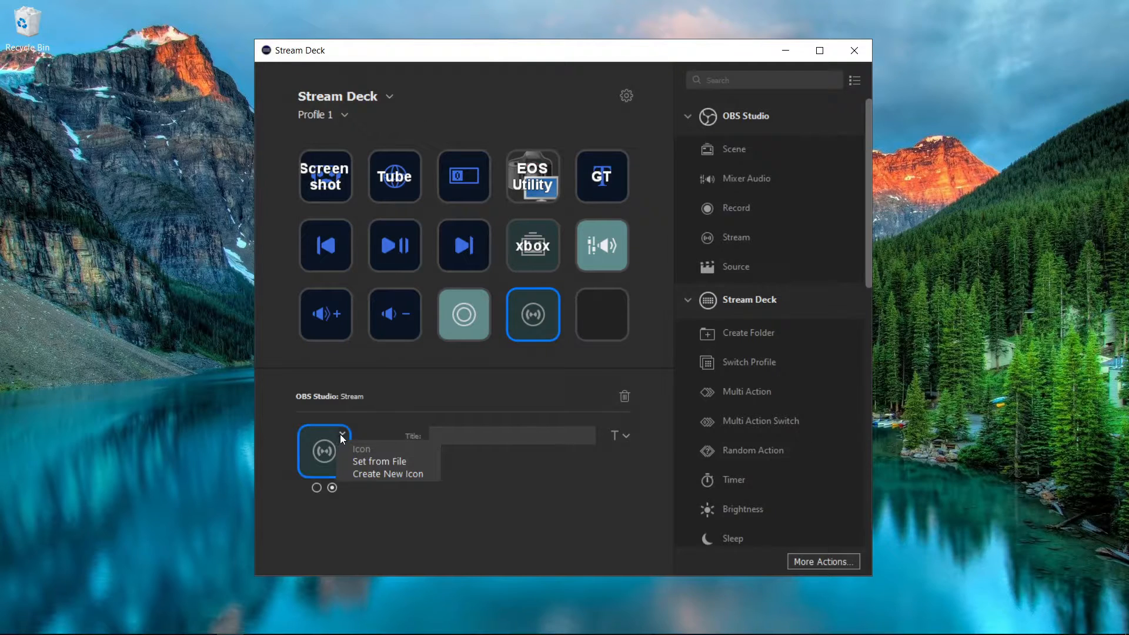
mouse_move(379, 465)
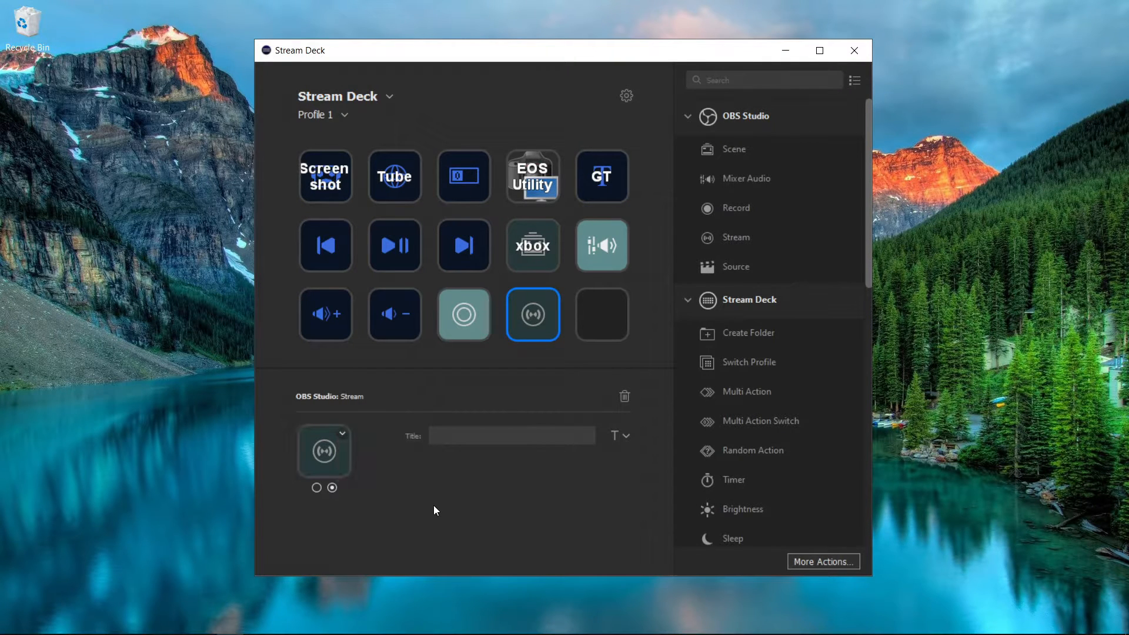
left_click(316, 488)
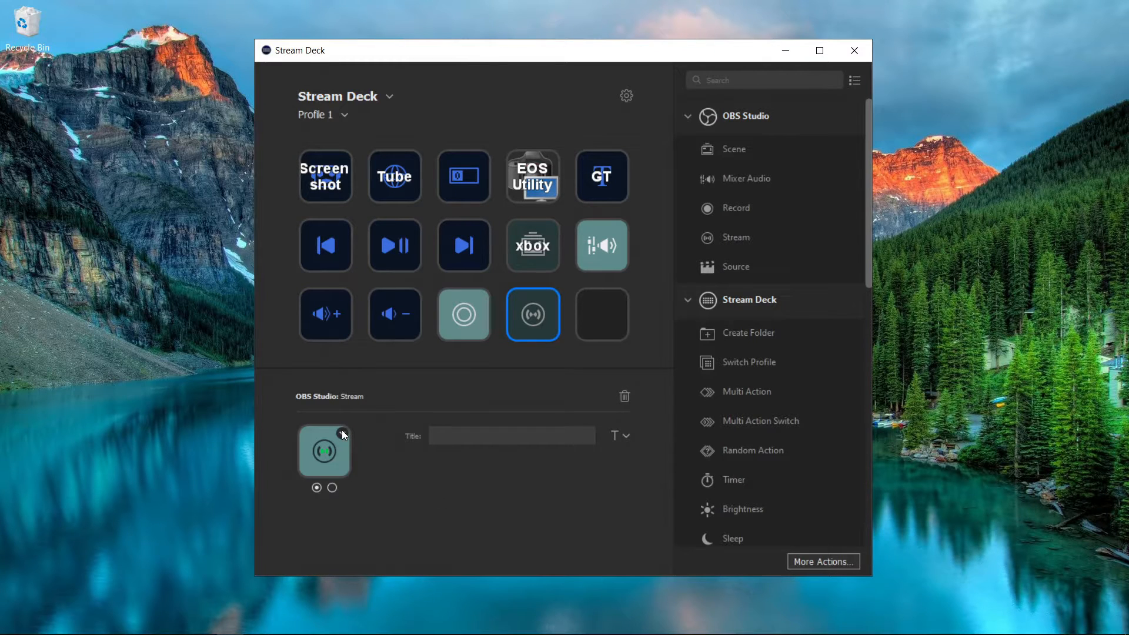
left_click(330, 488)
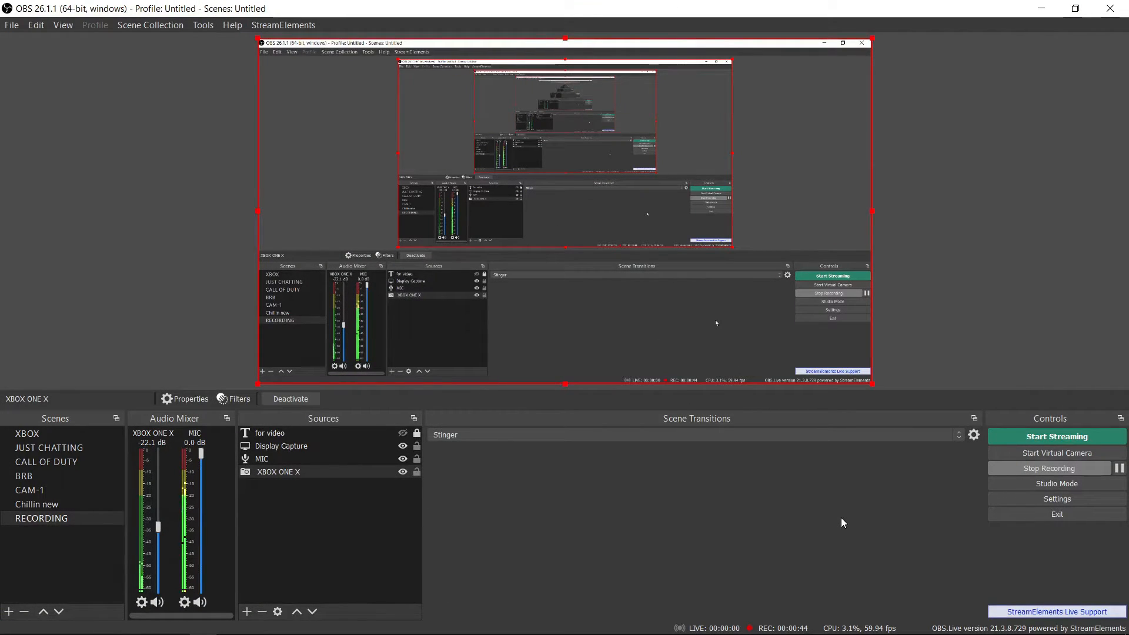
mouse_move(1014, 49)
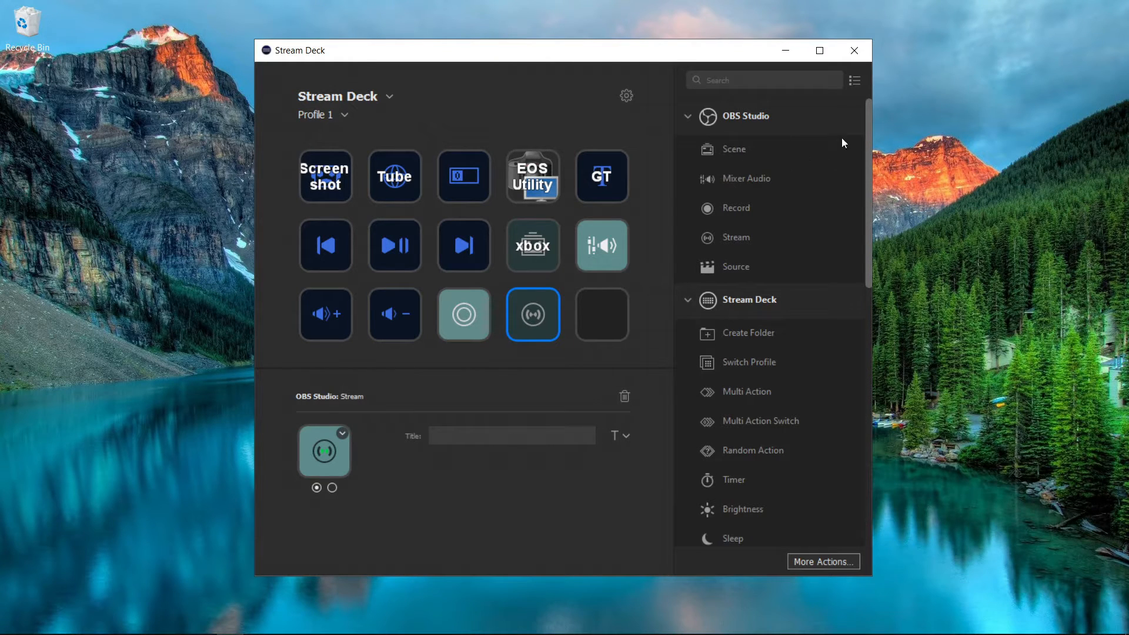
mouse_move(755, 129)
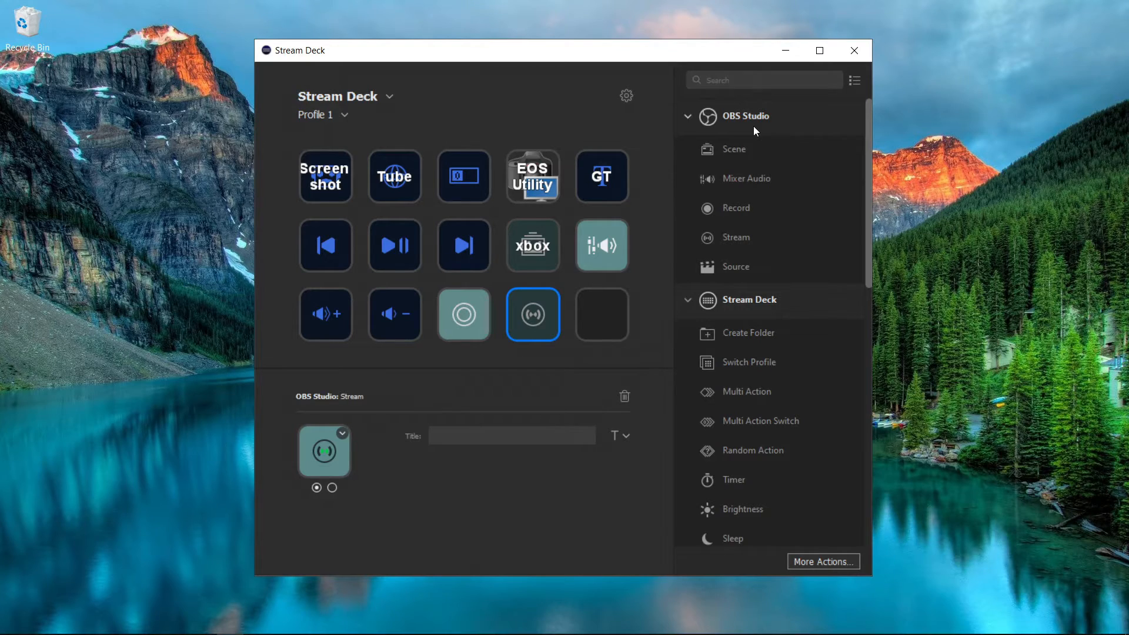